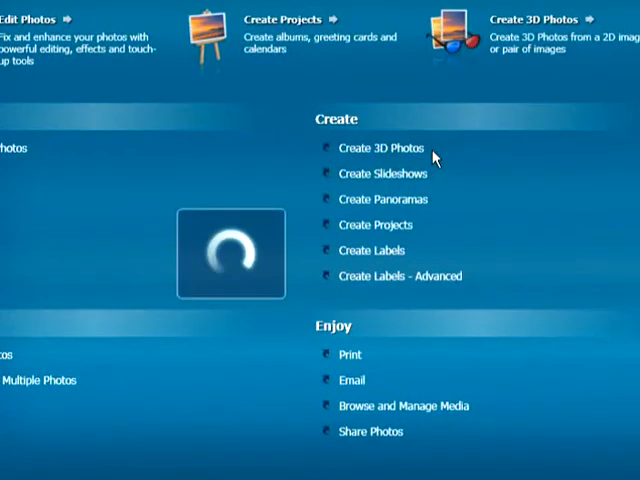
Launch Create 3D Photos from the Roxio Creator home screen
left_click(381, 147)
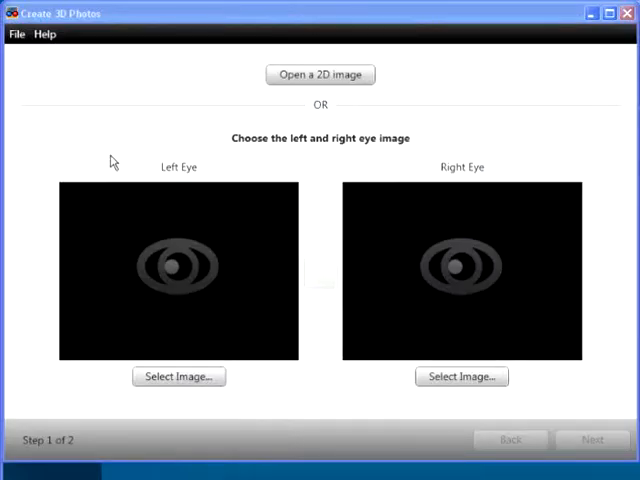
Open Lincoln.MPO from My Pictures as an MPO 3D file
left_click(14, 34)
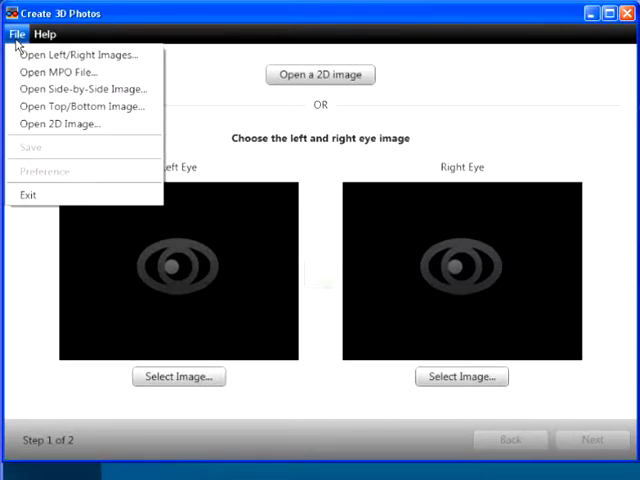
left_click(62, 72)
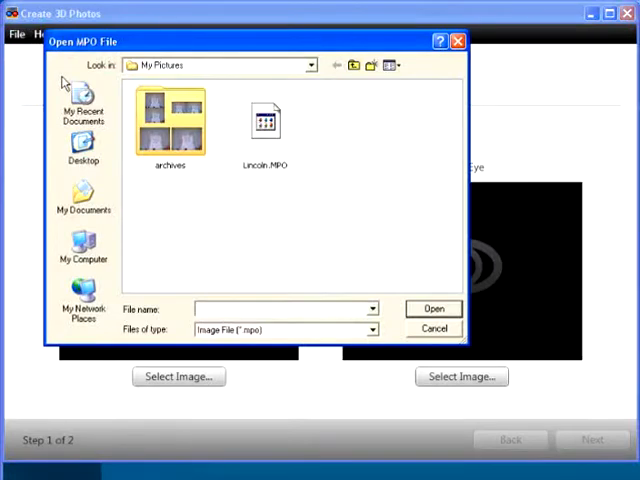
left_click(263, 120)
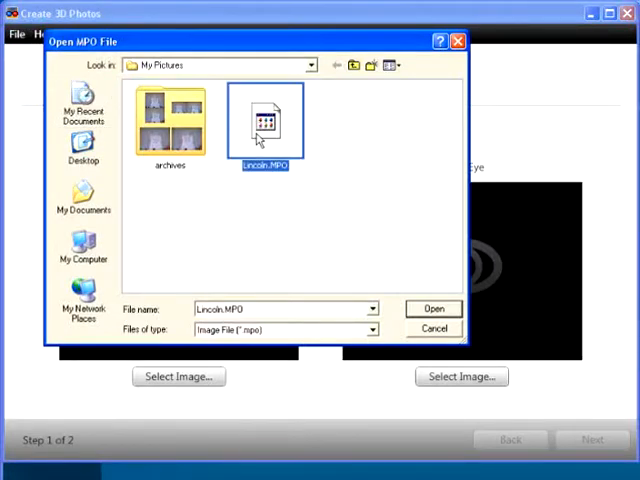
left_click(433, 308)
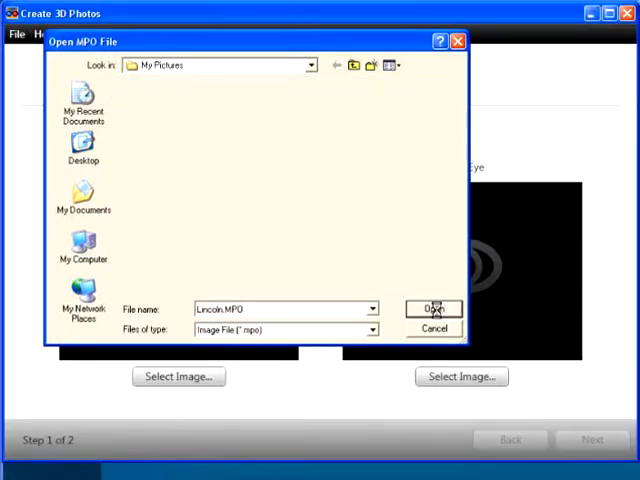
Load Lincoln 2D.JPG as a single 2D source image
left_click(432, 307)
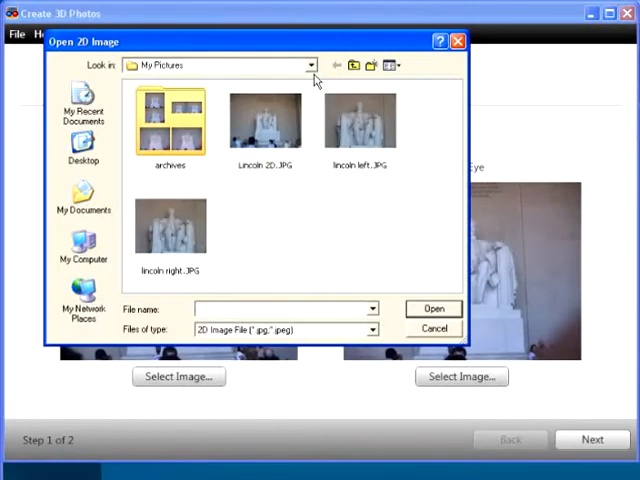
left_click(265, 120)
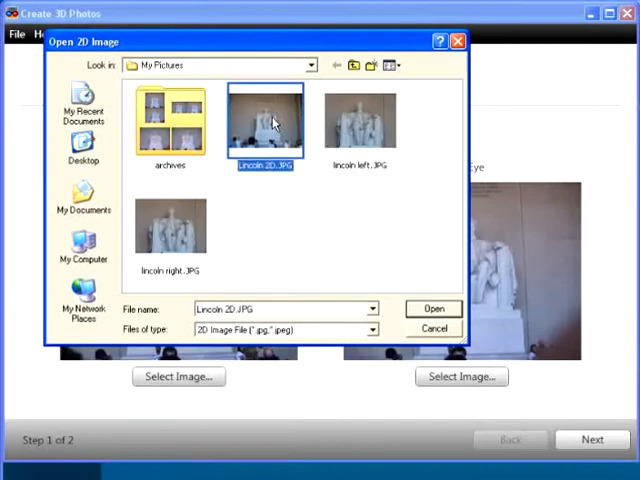
left_click(434, 308)
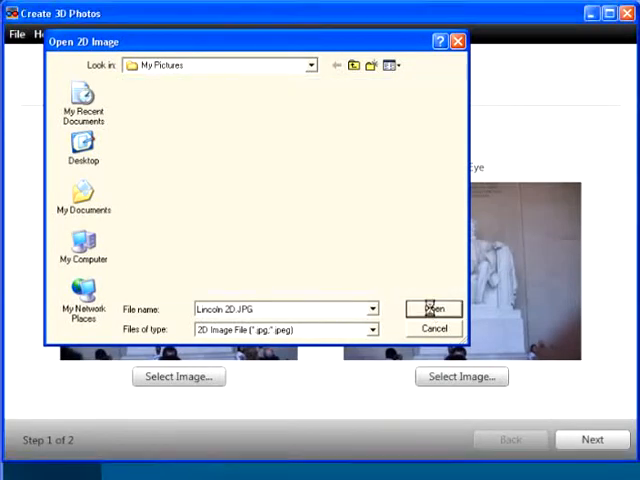
Load lincoln right.JPG as the right-eye image and advance to step 2
left_click(178, 377)
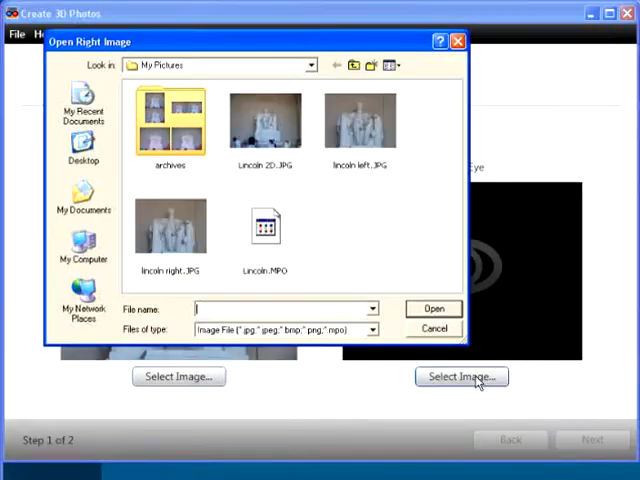
left_click(170, 225)
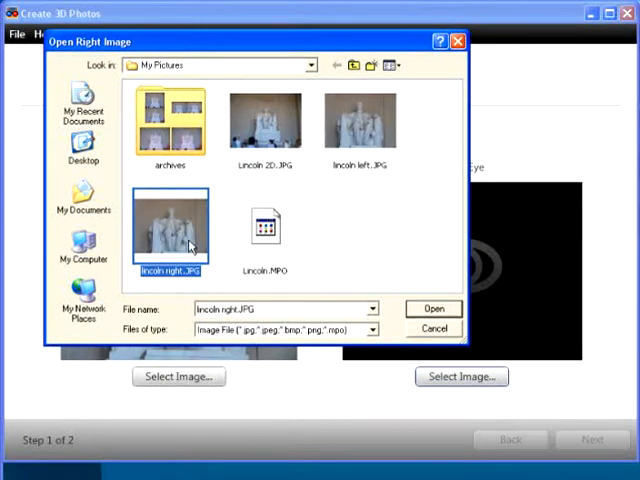
left_click(433, 308)
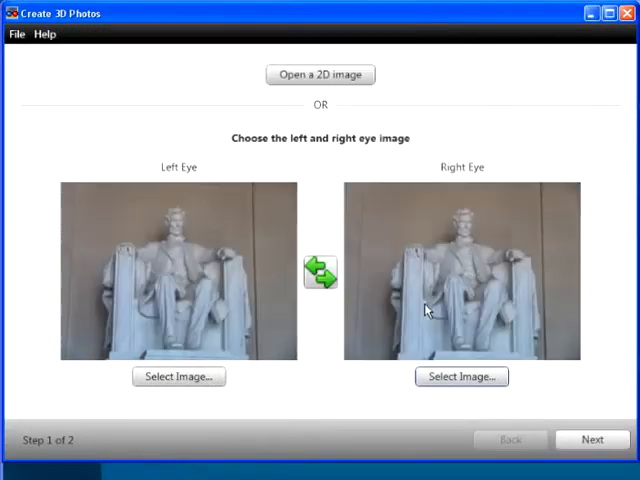
left_click(592, 439)
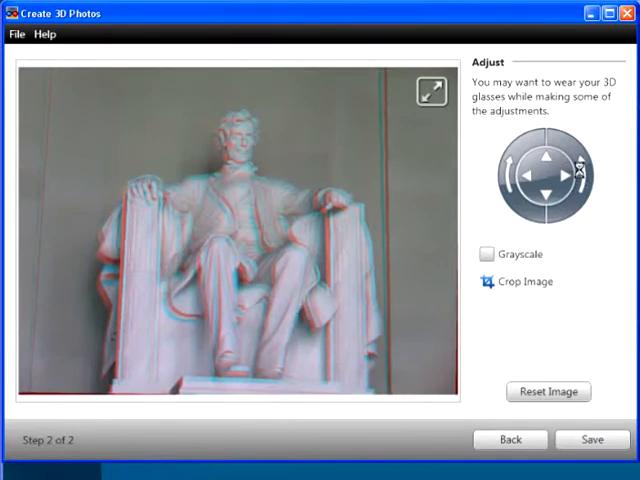
Nudge the eye-image alignment with the Adjust panel arrow control
left_click(580, 170)
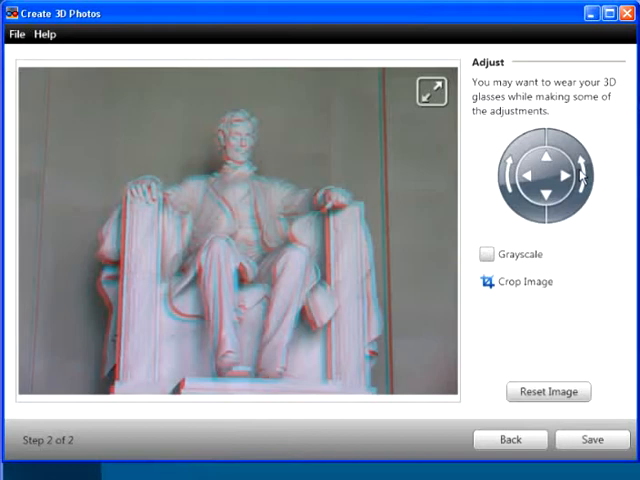
mouse_move(558, 234)
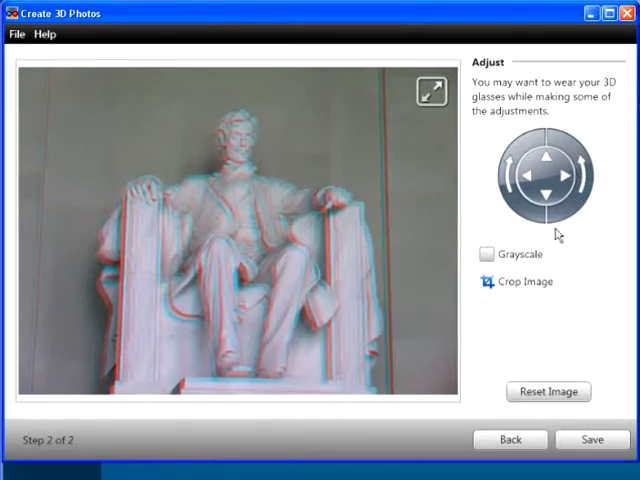
Toggle Grayscale on and back off, then Reset Image to undo alignment
left_click(489, 254)
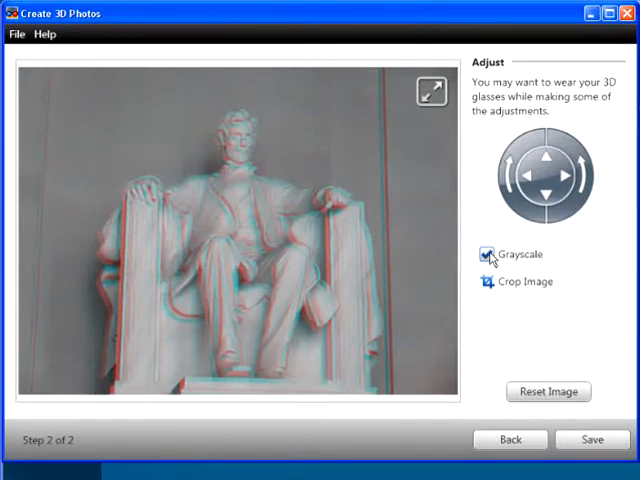
left_click(489, 253)
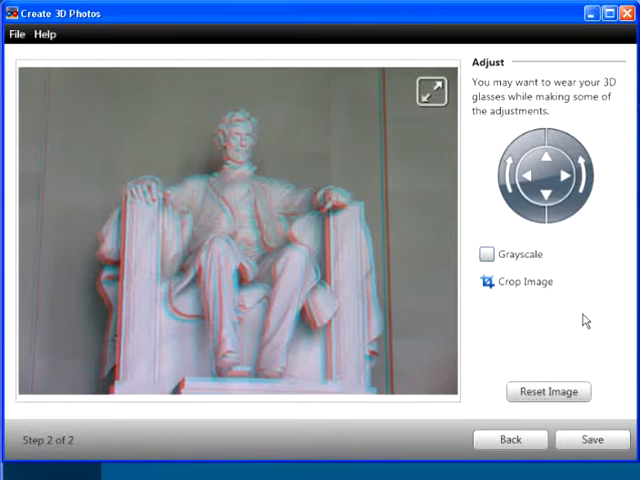
left_click(548, 391)
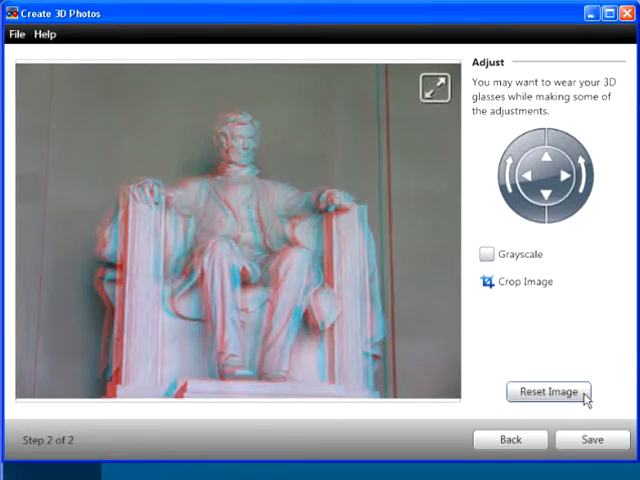
Crop the anaglyph's outer edges around the statue and apply
left_click(520, 281)
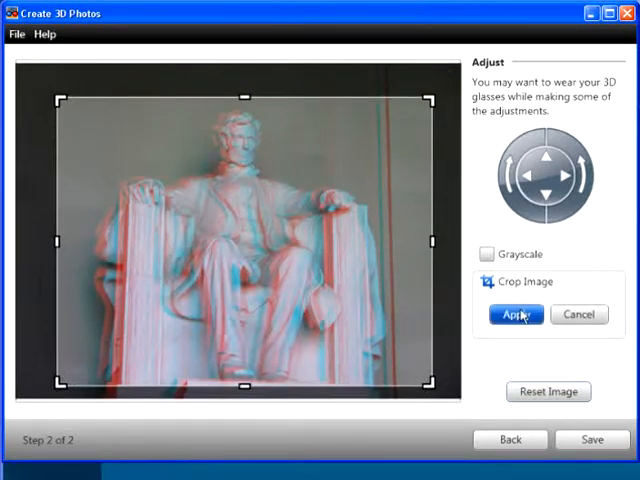
left_click(591, 440)
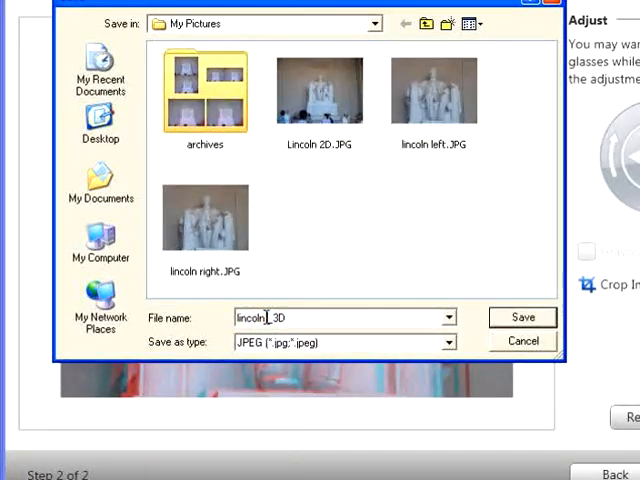
Open the Save as type list for lincoln_3D to view image formats
left_click(447, 343)
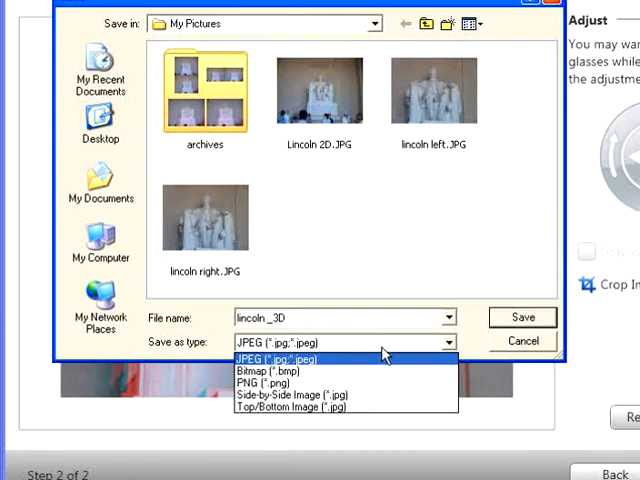